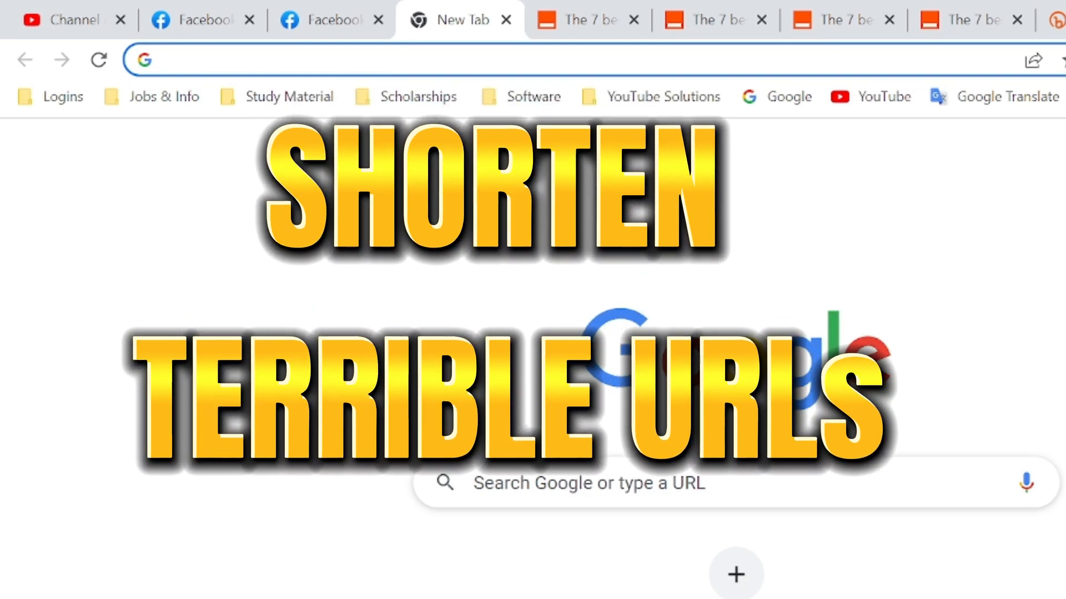
# - Select the Facebook photo post's long web address in the address bar
pyautogui.click(330, 19)
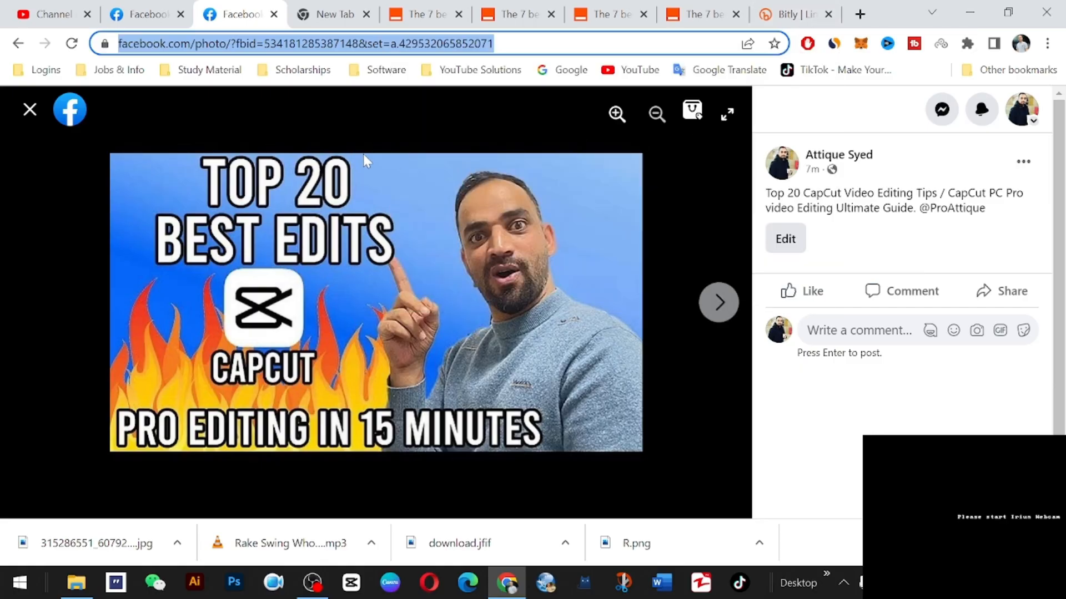
pyautogui.moveTo(433, 83)
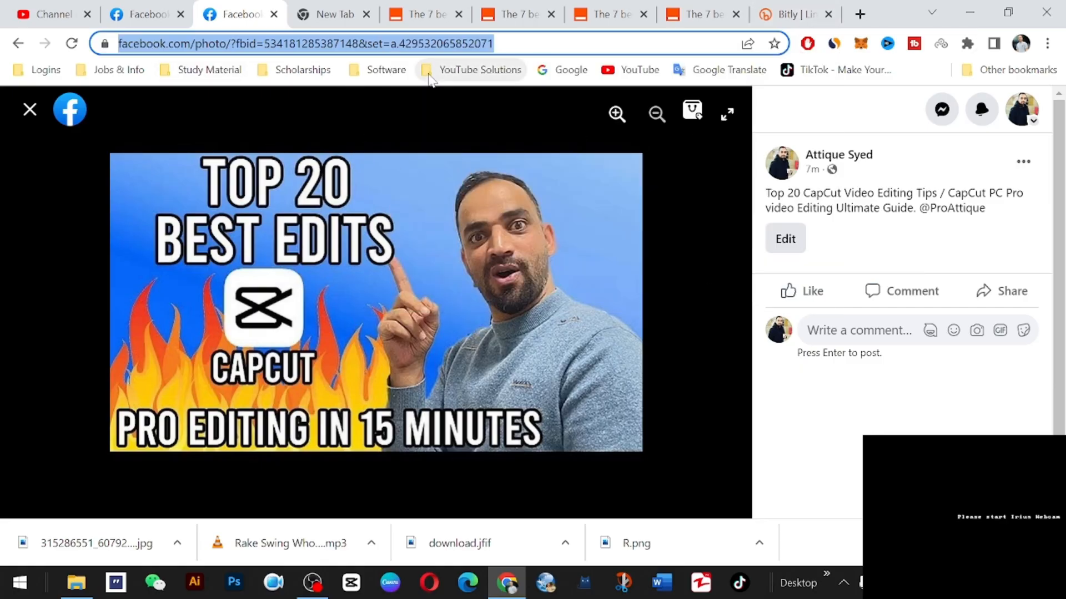
pyautogui.moveTo(376, 77)
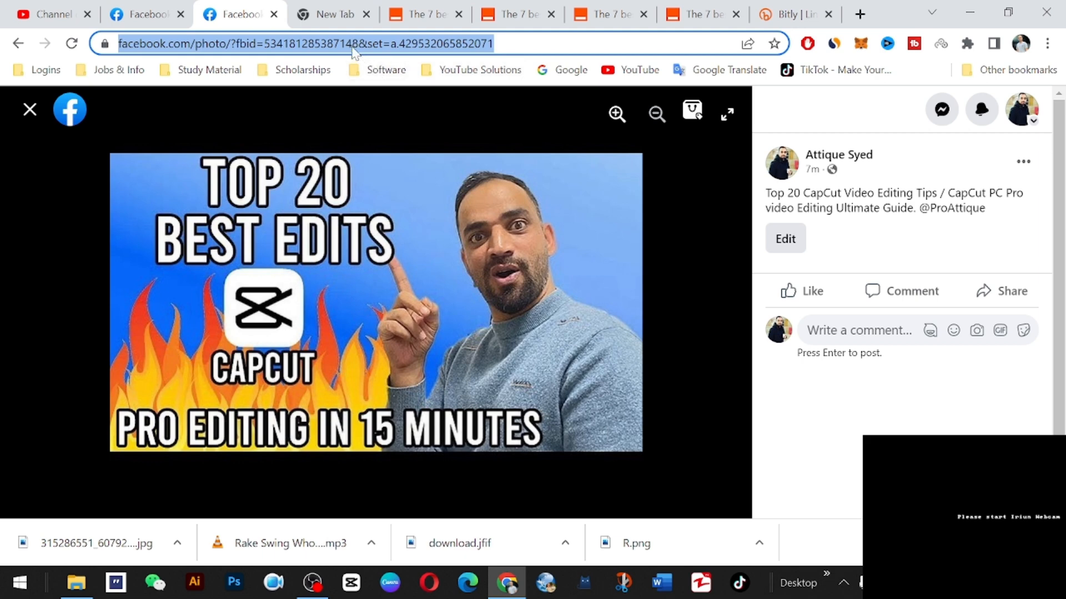
pyautogui.moveTo(404, 20)
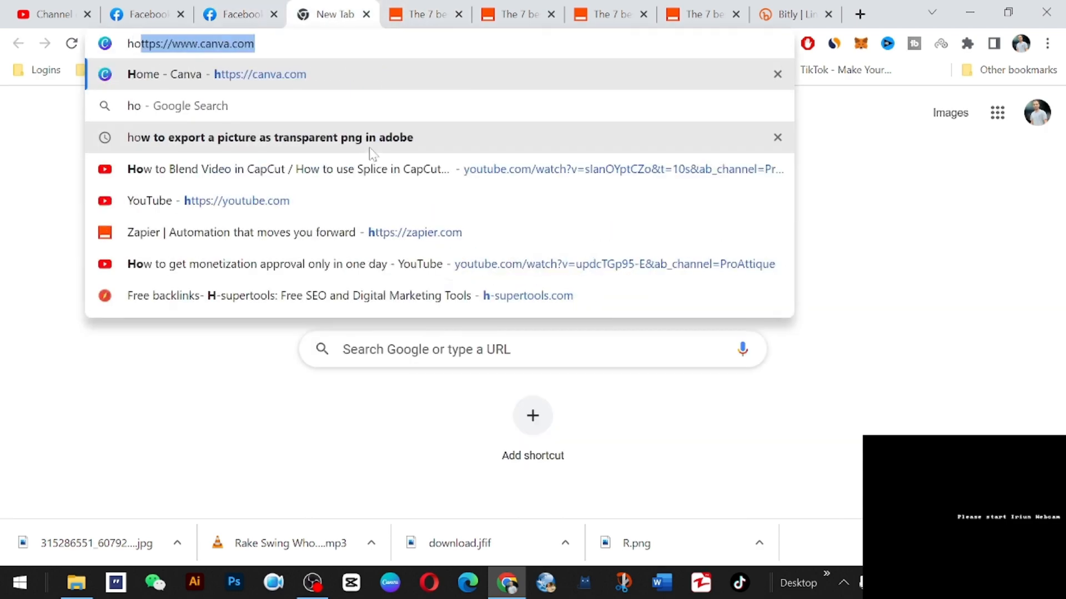
# - Search Google for 'how to shorten a url' and open Zapier's 'Shorten URLs in Zaps' article
pyautogui.write('how to shorten a urs')
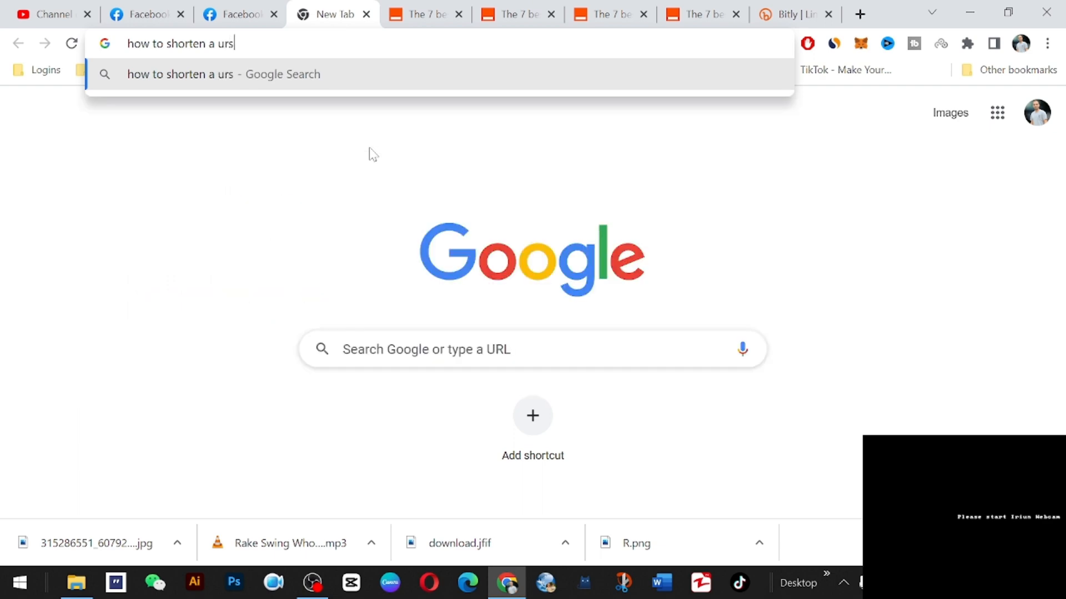
pyautogui.press('Enter')
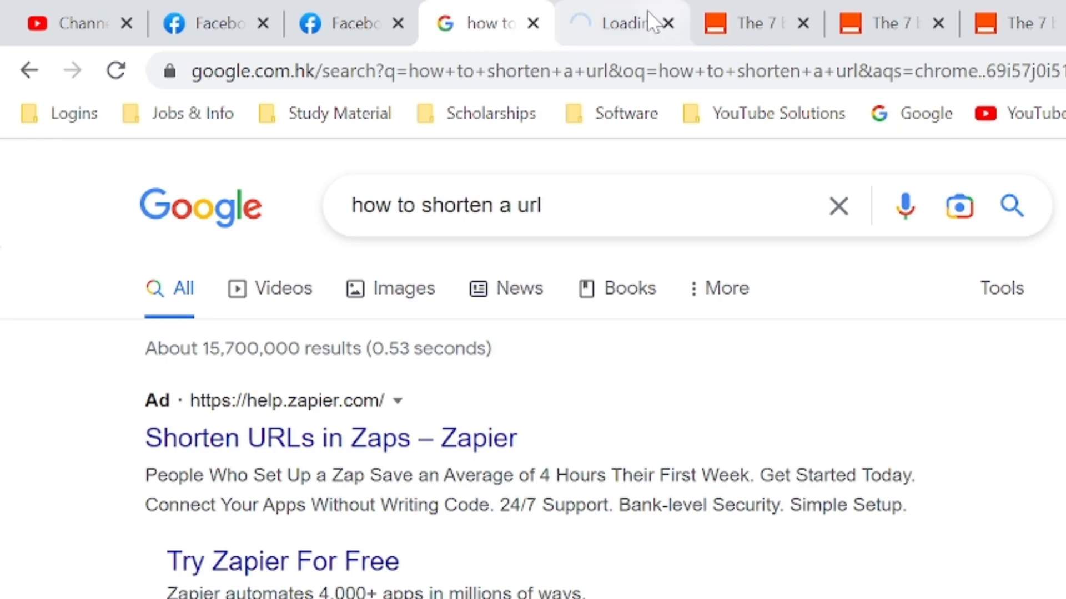
pyautogui.click(329, 438)
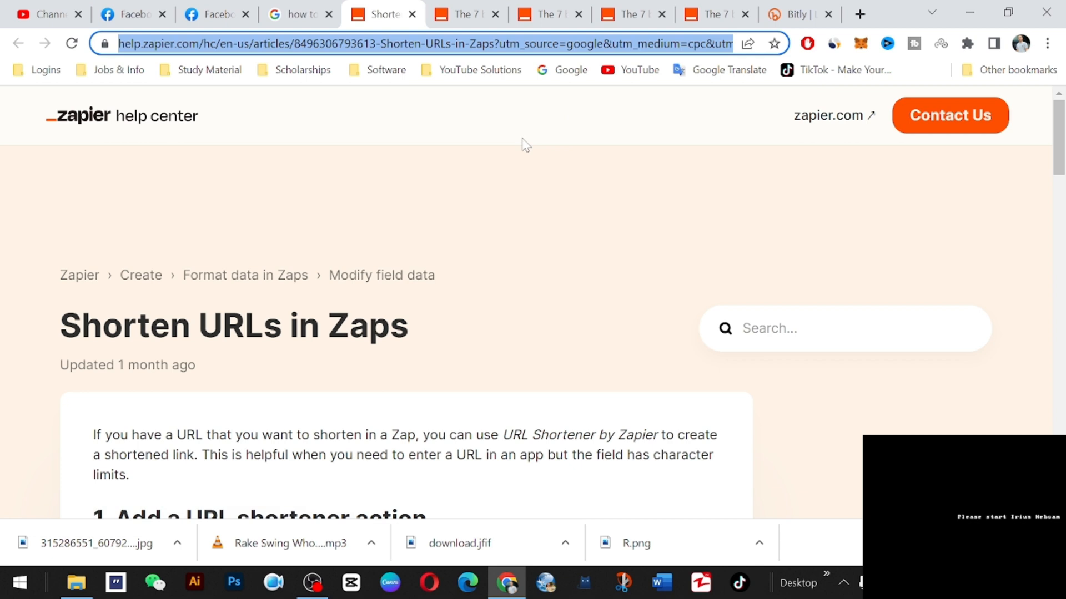
pyautogui.moveTo(526, 121)
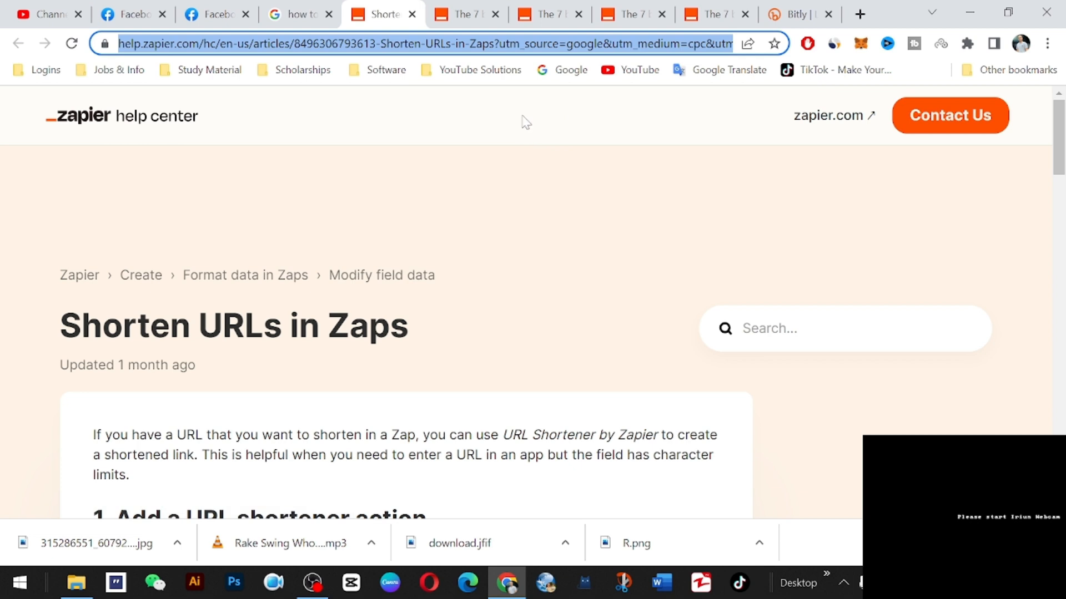
pyautogui.moveTo(52, 9)
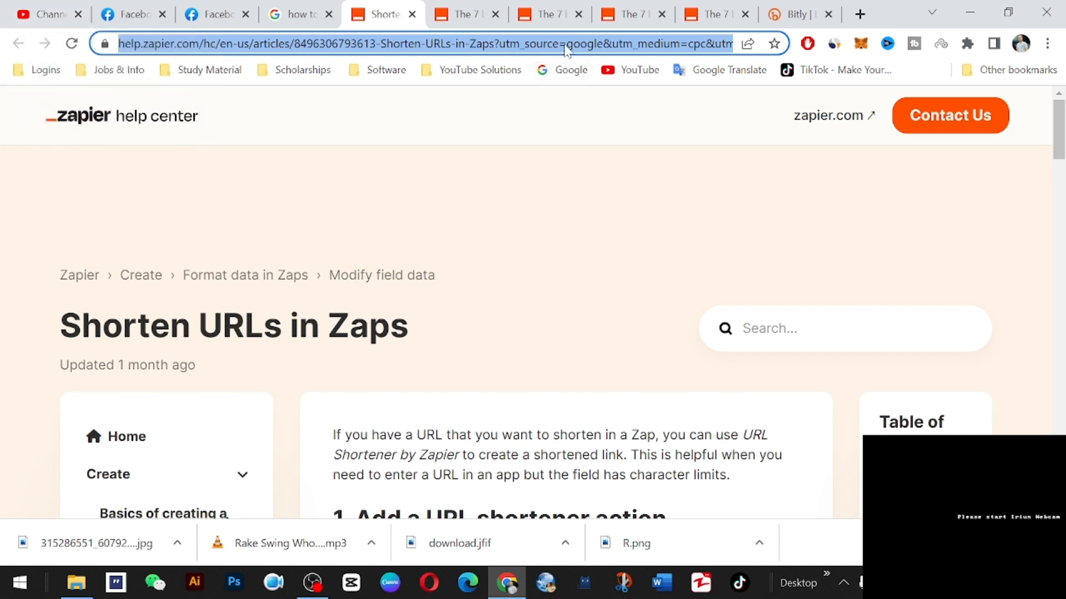
pyautogui.moveTo(560, 55)
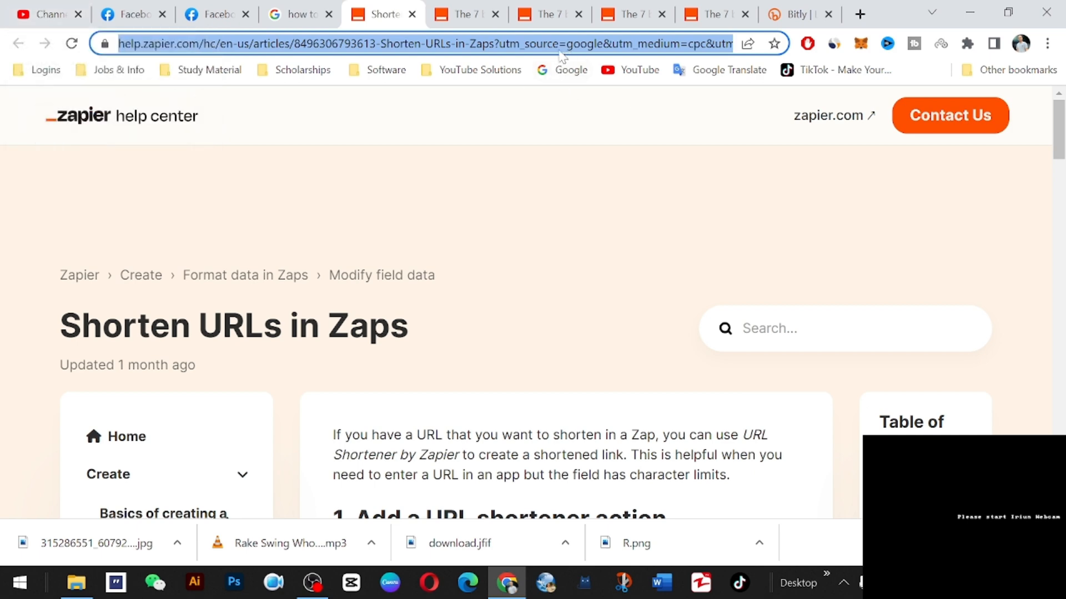
# - View the empty Bitly Links page and scroll through the URL shortener article tabs
pyautogui.click(795, 14)
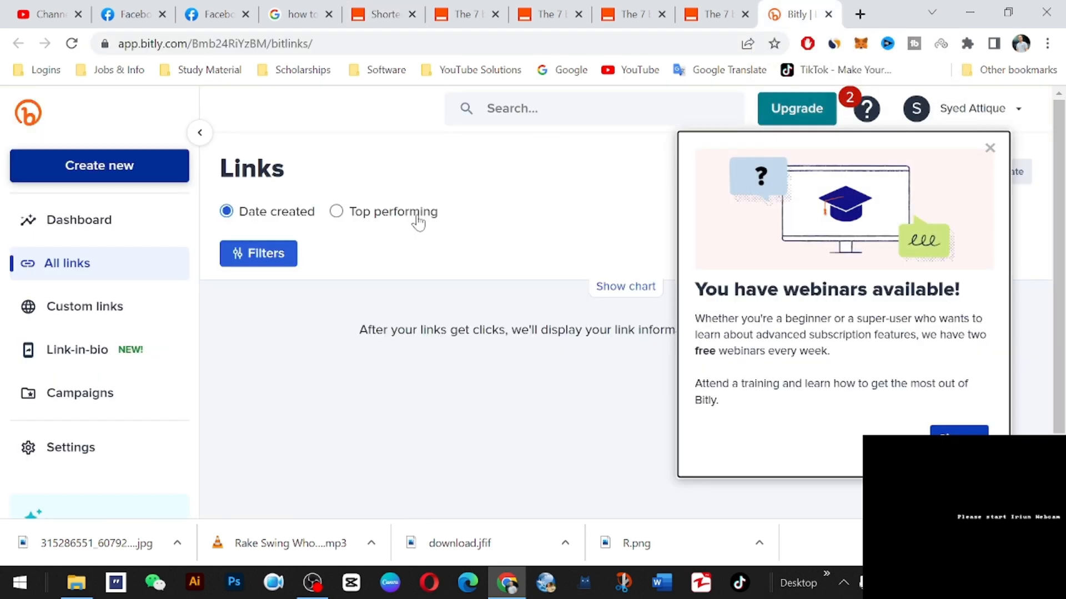
pyautogui.moveTo(175, 191)
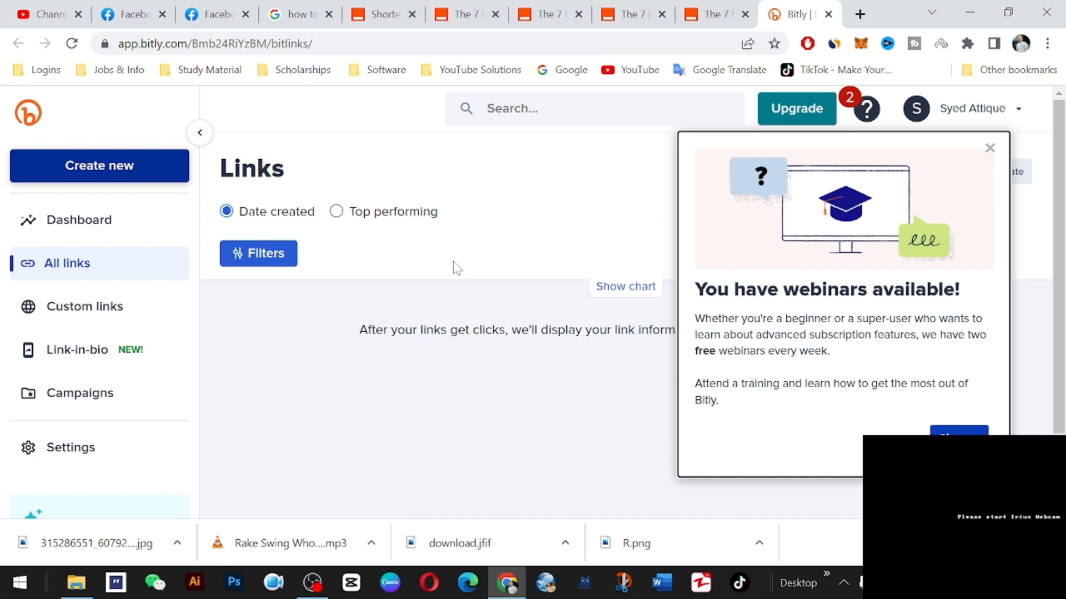
pyautogui.moveTo(773, 23)
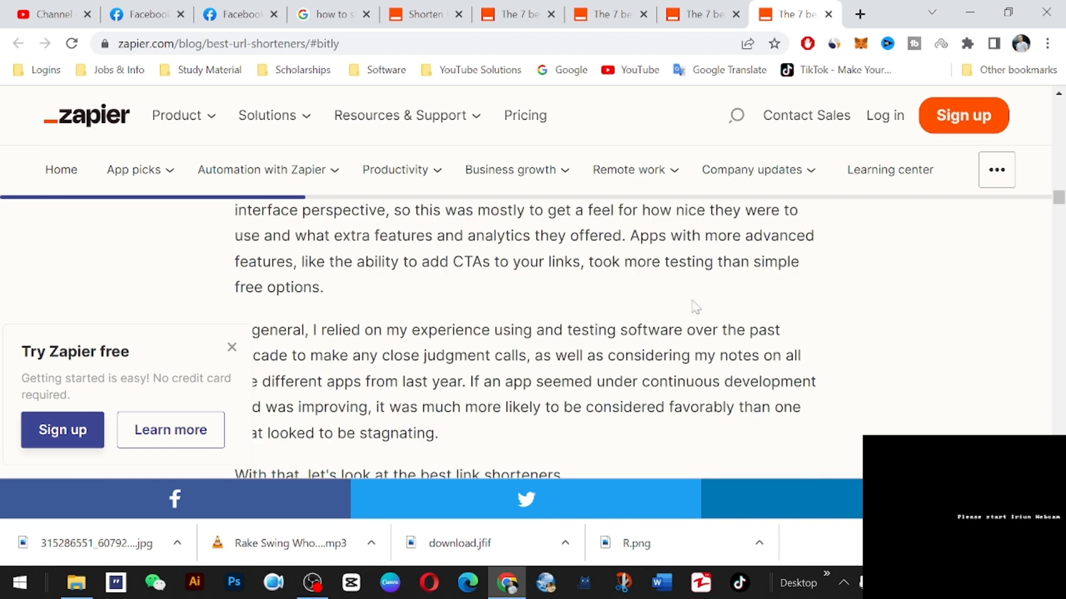
pyautogui.scroll(-3)
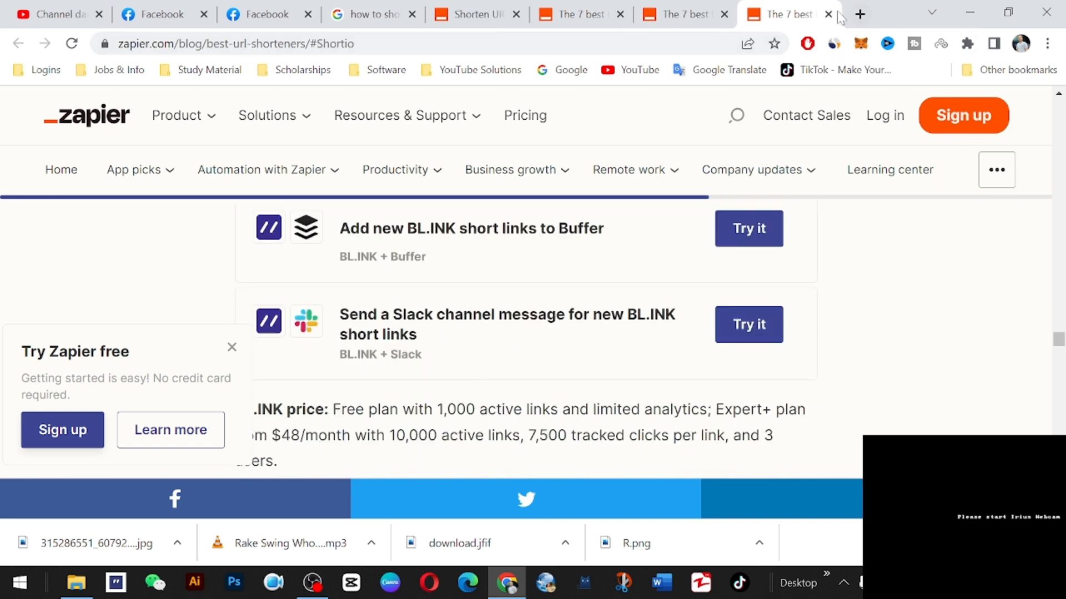
pyautogui.scroll(-3)
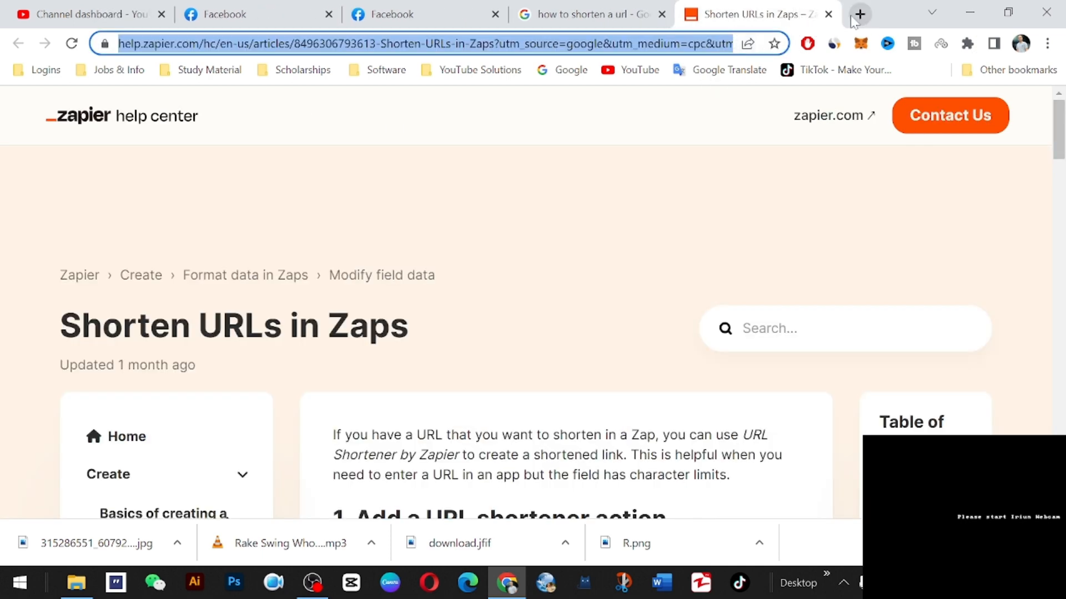
# - Return to the Google tab and search for 'proattique on youtube'
pyautogui.click(577, 14)
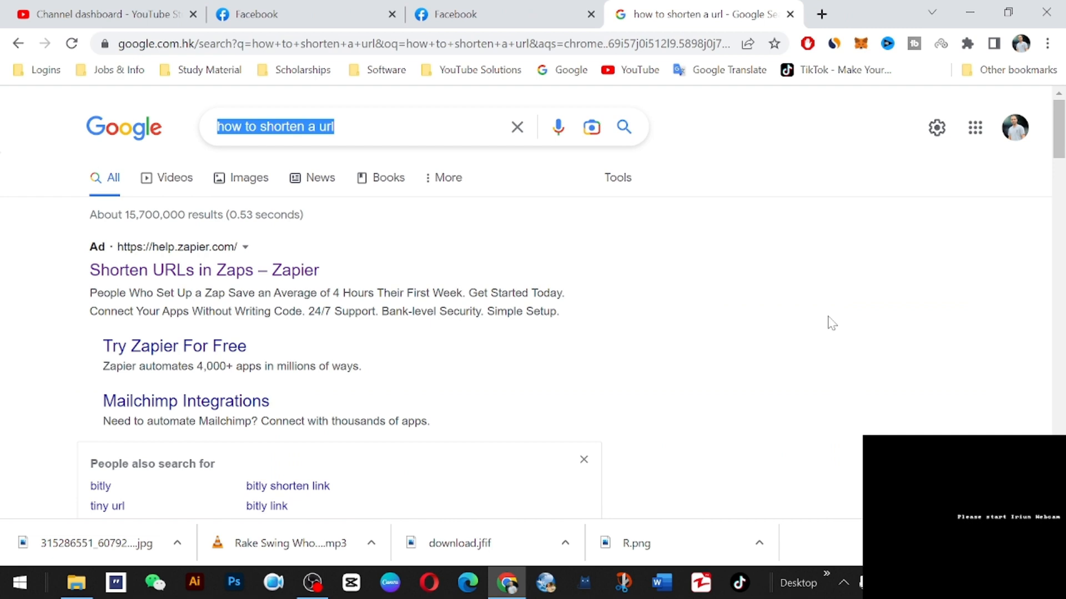
pyautogui.write('p')
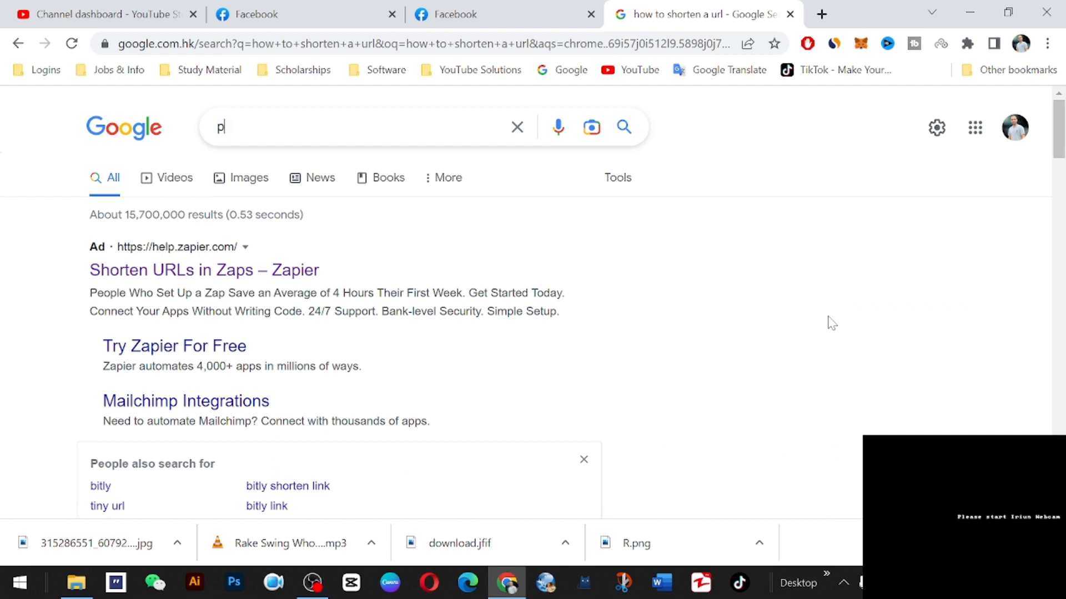
pyautogui.write('roattique o')
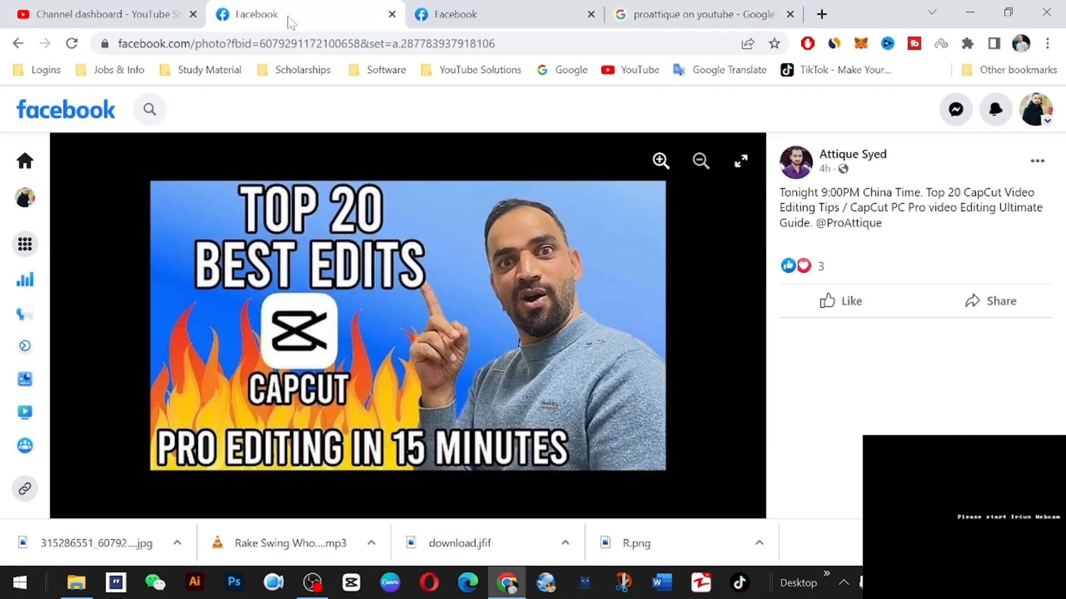
pyautogui.rightClick(300, 44)
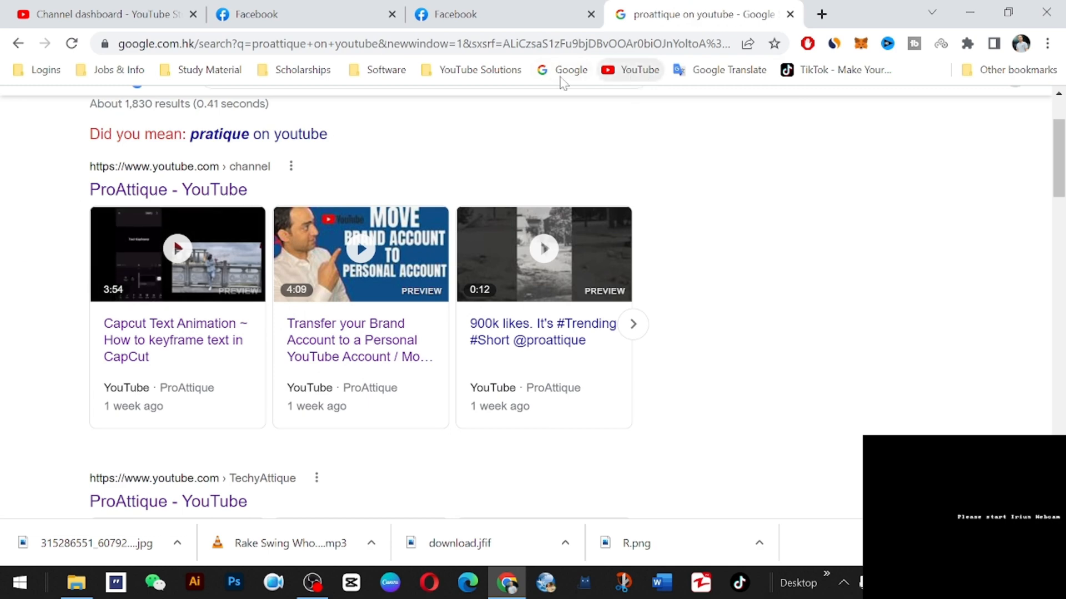
# - Open the TinyURL site from the saved YouTube tools bookmarks
pyautogui.click(479, 70)
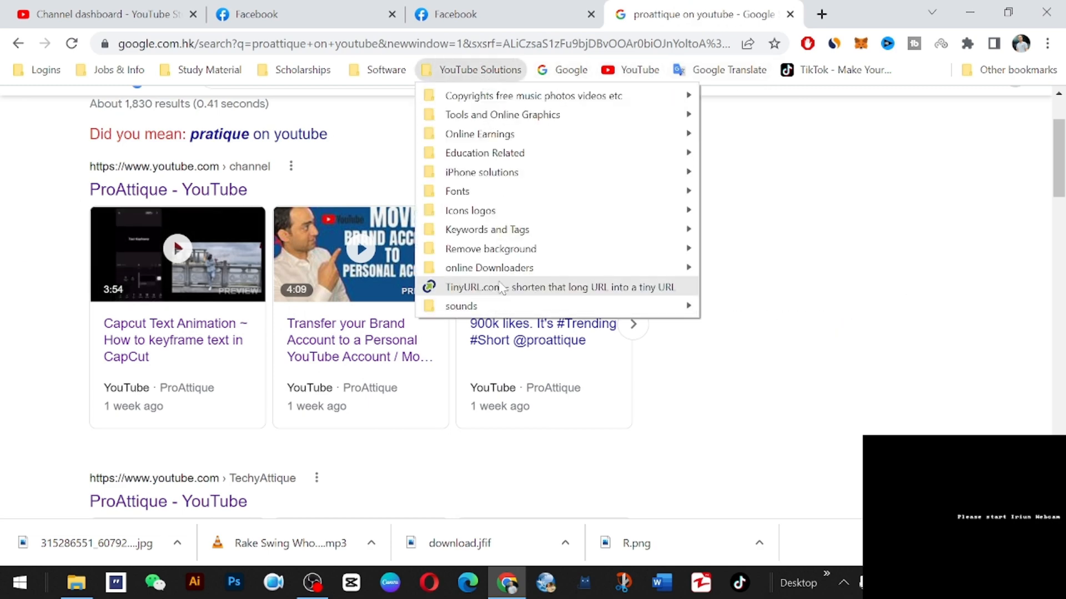
pyautogui.click(500, 287)
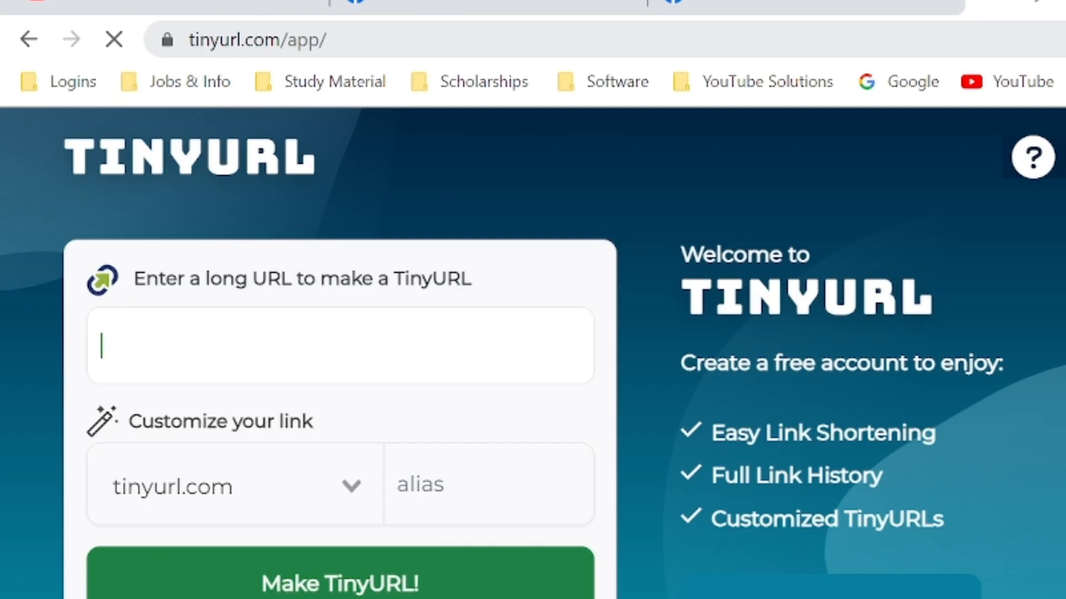
pyautogui.click(250, 40)
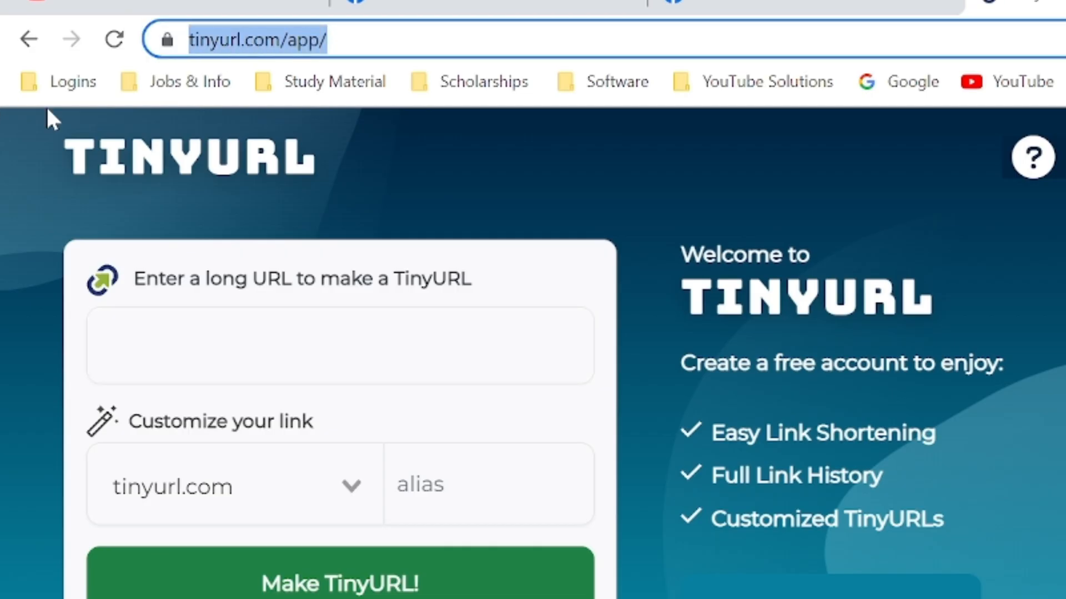
pyautogui.moveTo(239, 53)
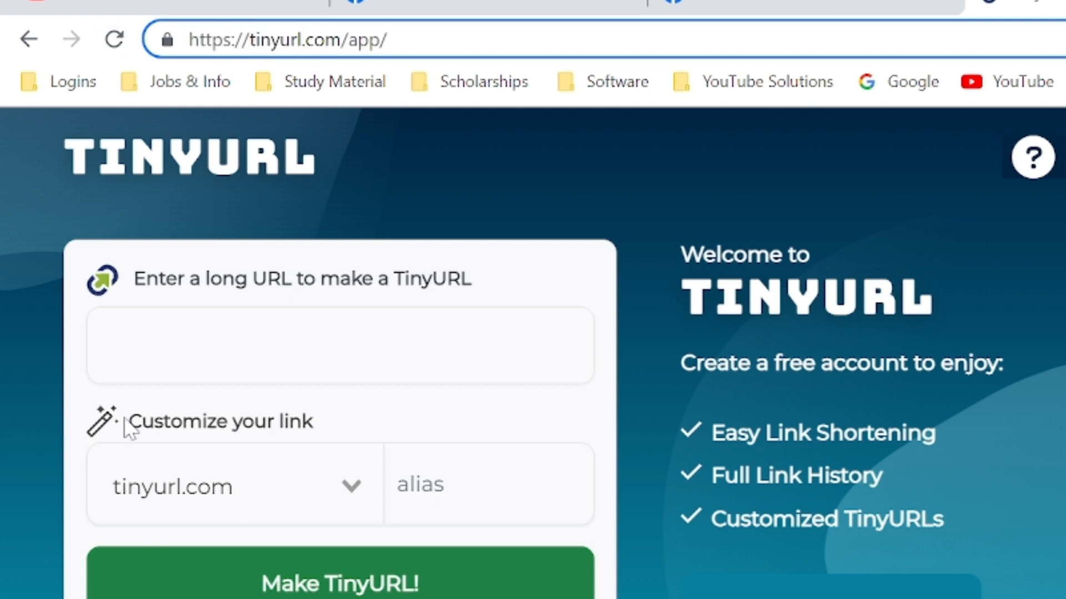
# - Shorten the Facebook photo link into tinyurl.com/4p5m6njz
pyautogui.write('id=6079291172100658&set=a.287783937918106')
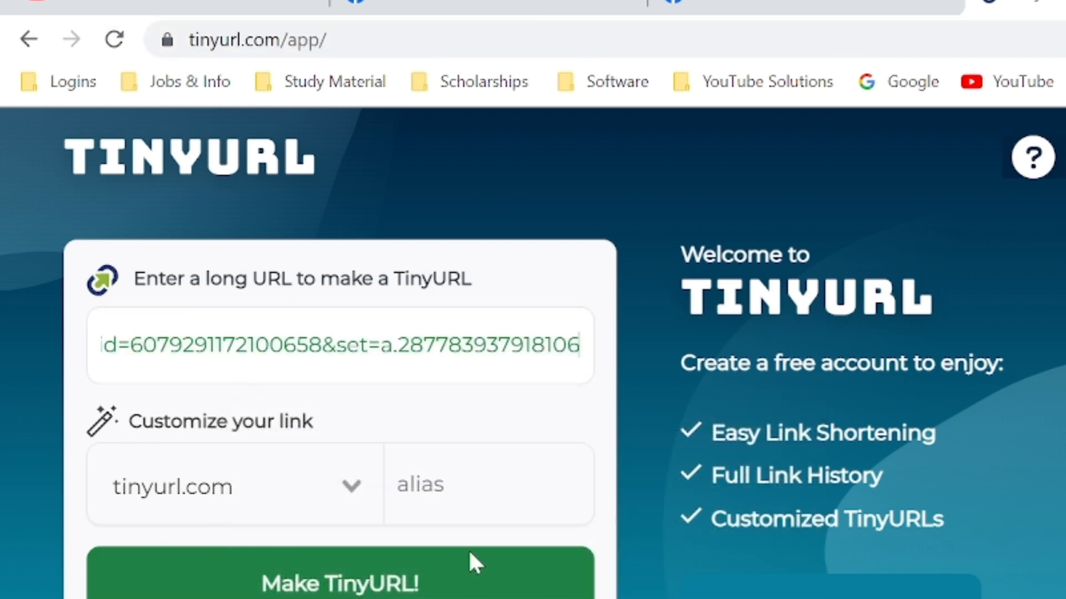
pyautogui.click(340, 581)
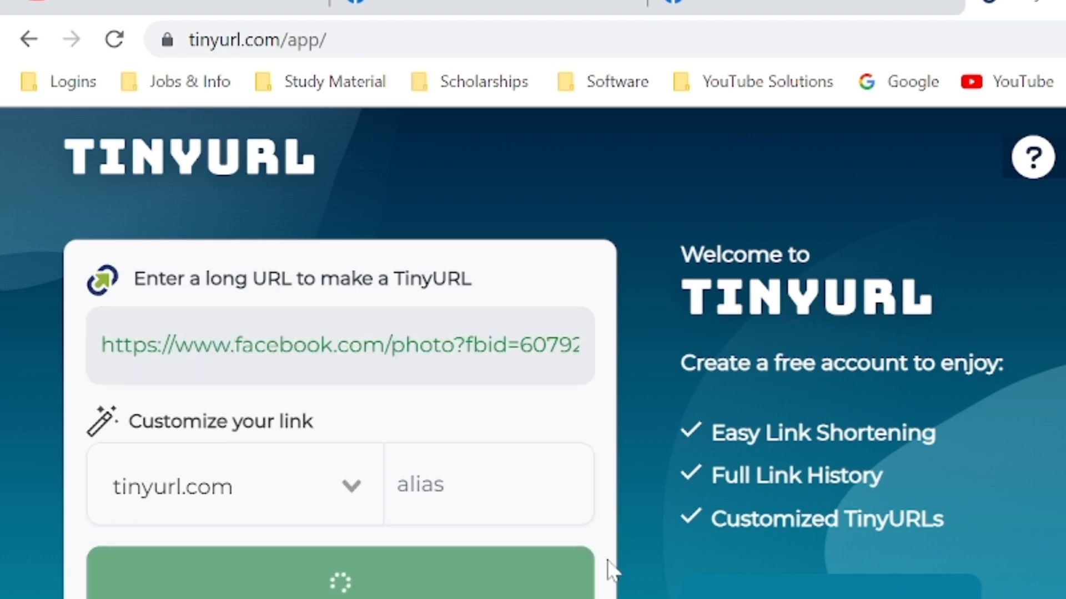
pyautogui.click(340, 580)
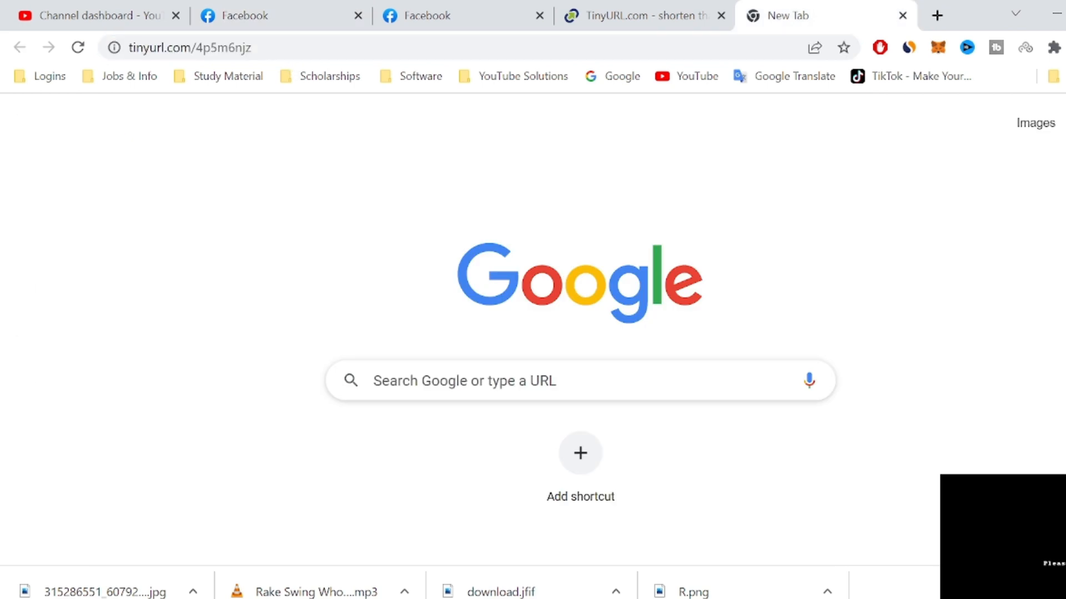
# - Load tinyurl.com/4p5m6njz to confirm the Facebook photo, then start shortening another link
pyautogui.click(188, 48)
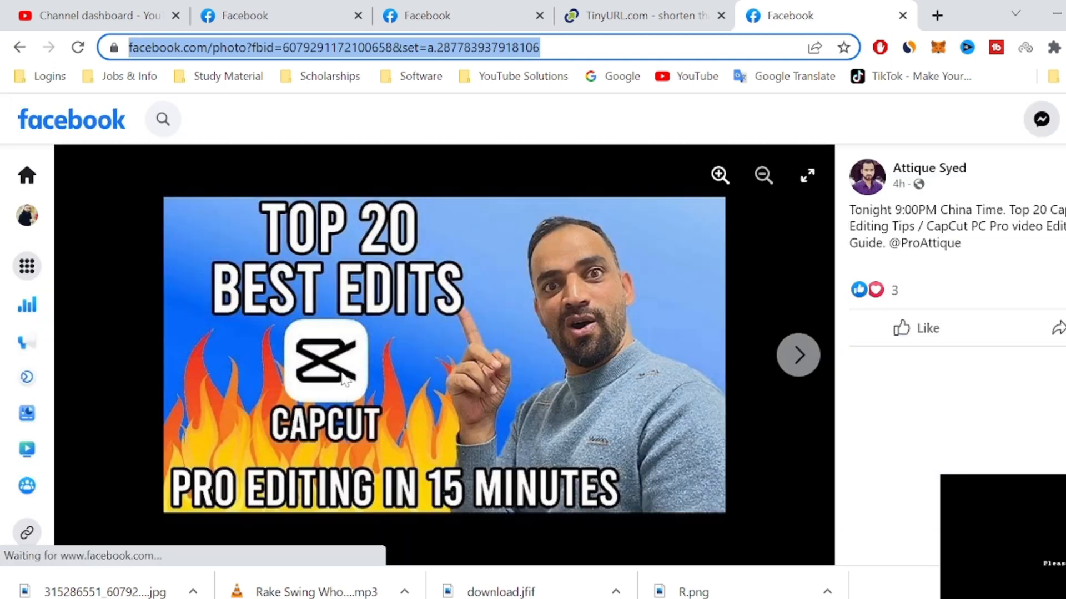
pyautogui.click(643, 16)
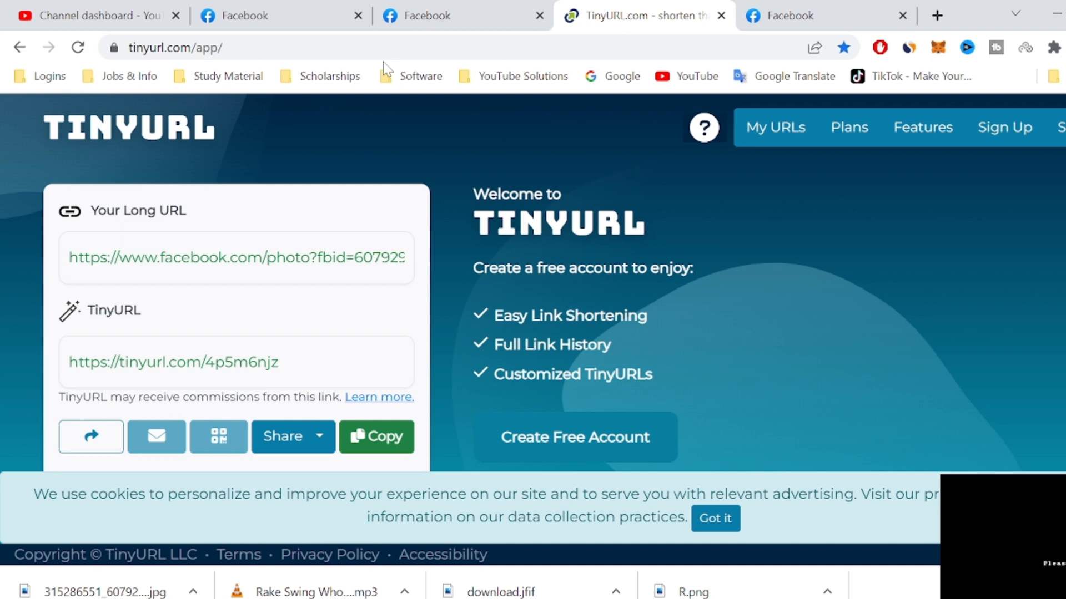
pyautogui.click(936, 15)
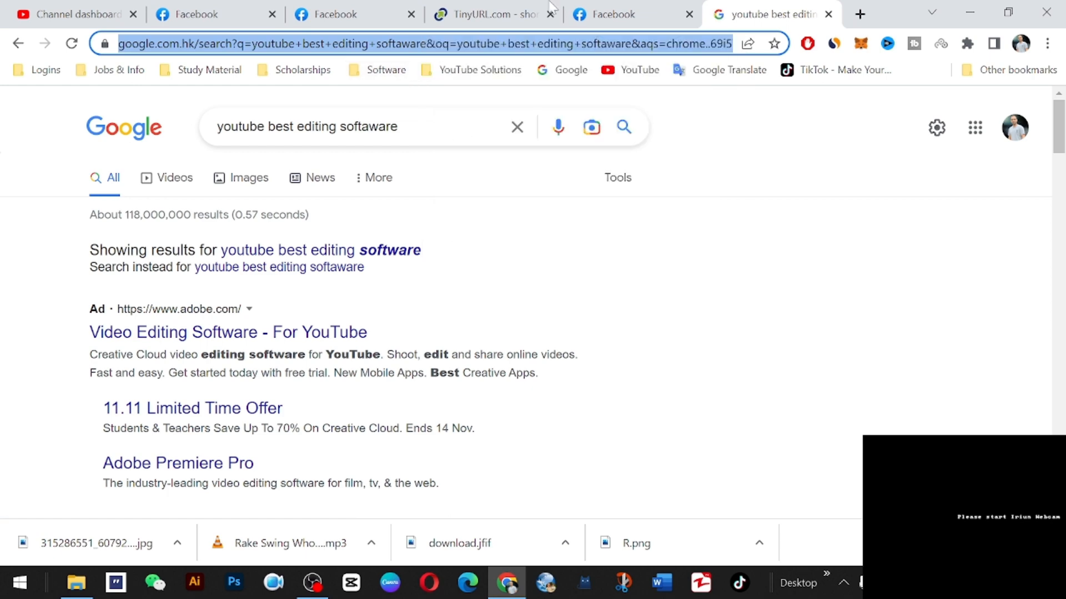
# - Shorten the Google search link into tinyurl.com/4cb6z7tc and copy it from My URLs
pyautogui.click(492, 14)
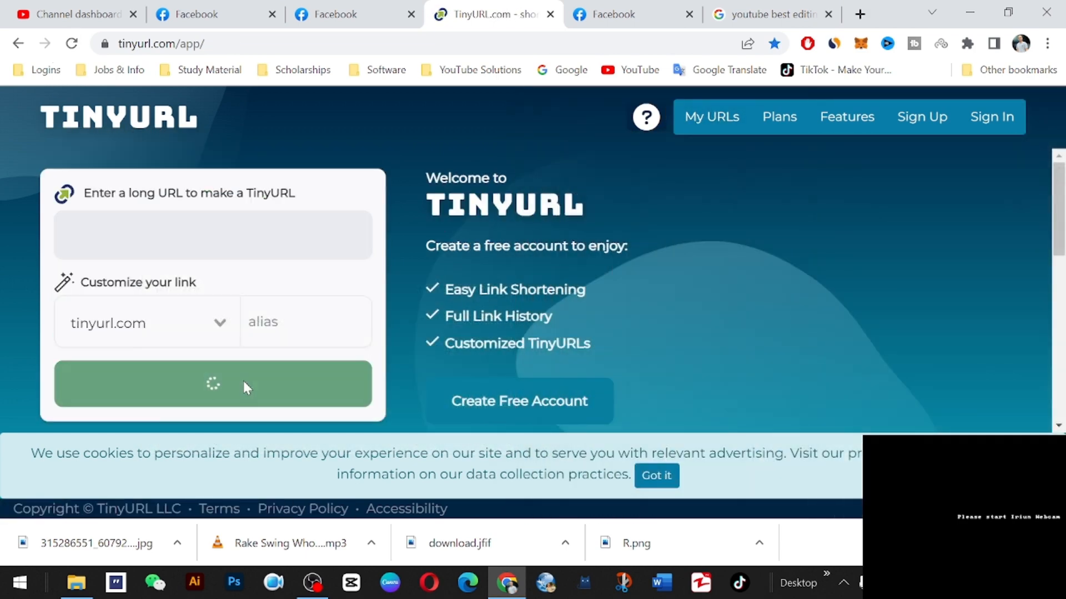
pyautogui.click(213, 213)
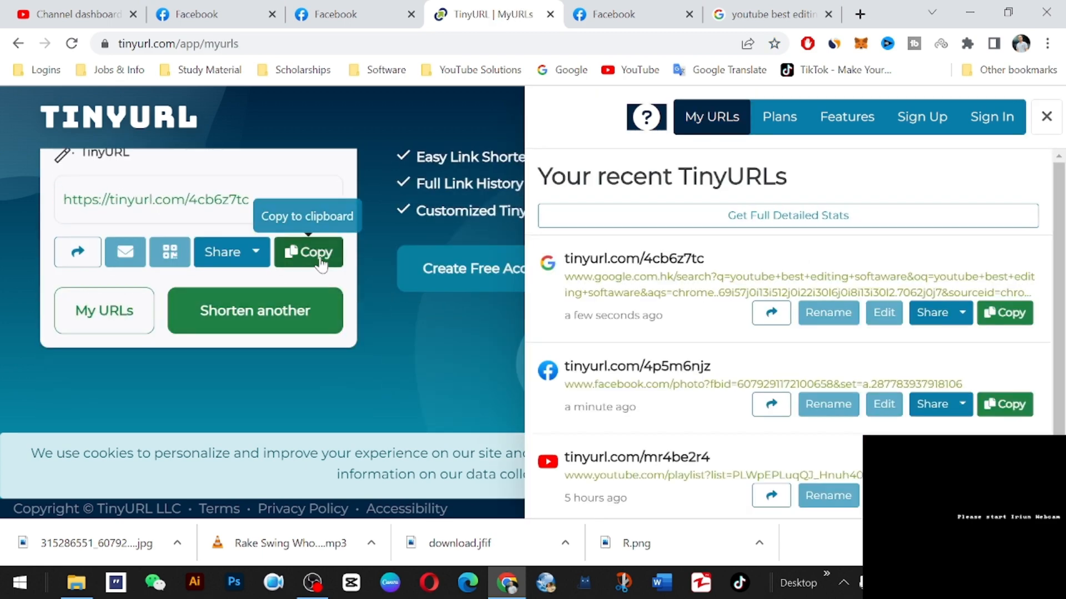
pyautogui.click(859, 14)
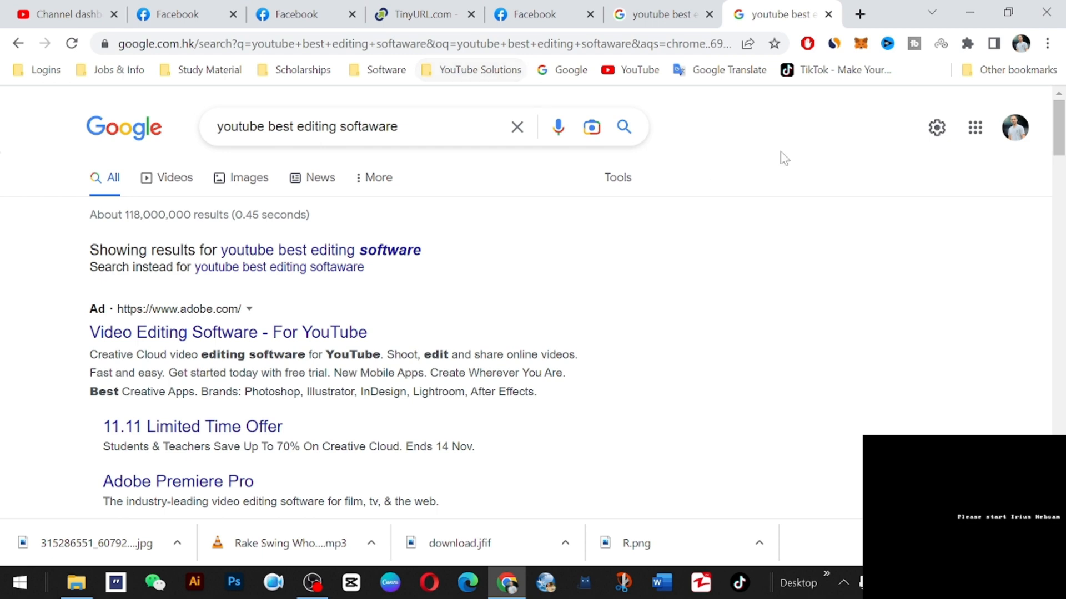
pyautogui.moveTo(592, 300)
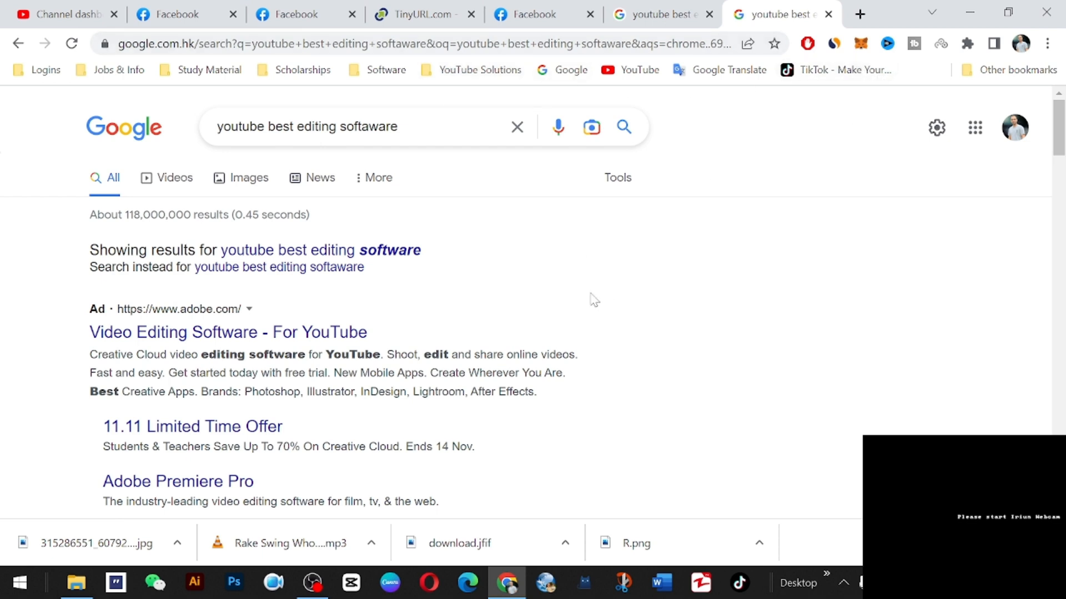
pyautogui.moveTo(481, 284)
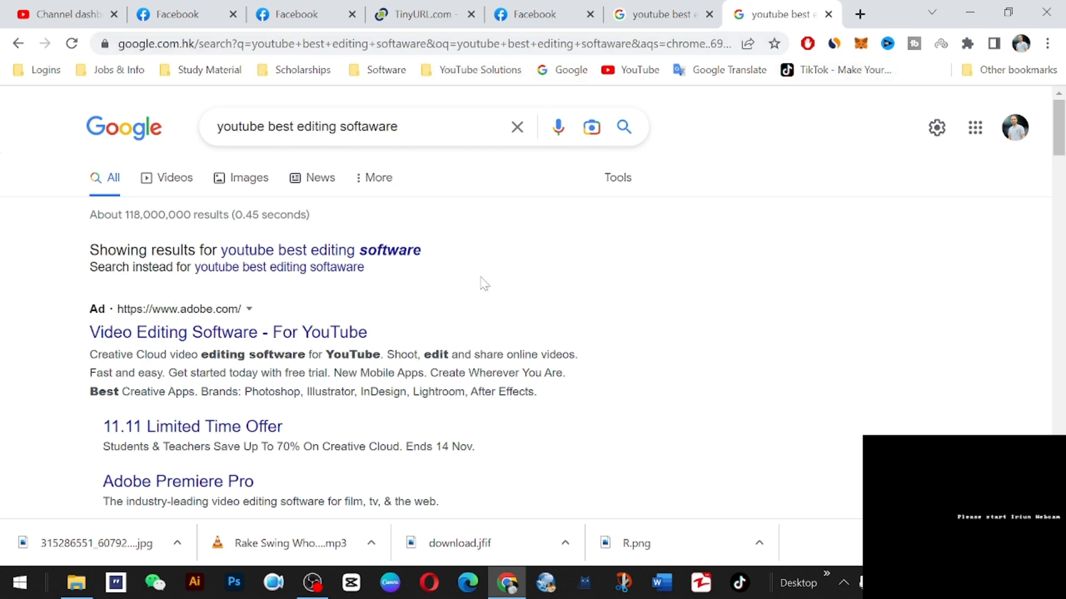
pyautogui.moveTo(482, 280)
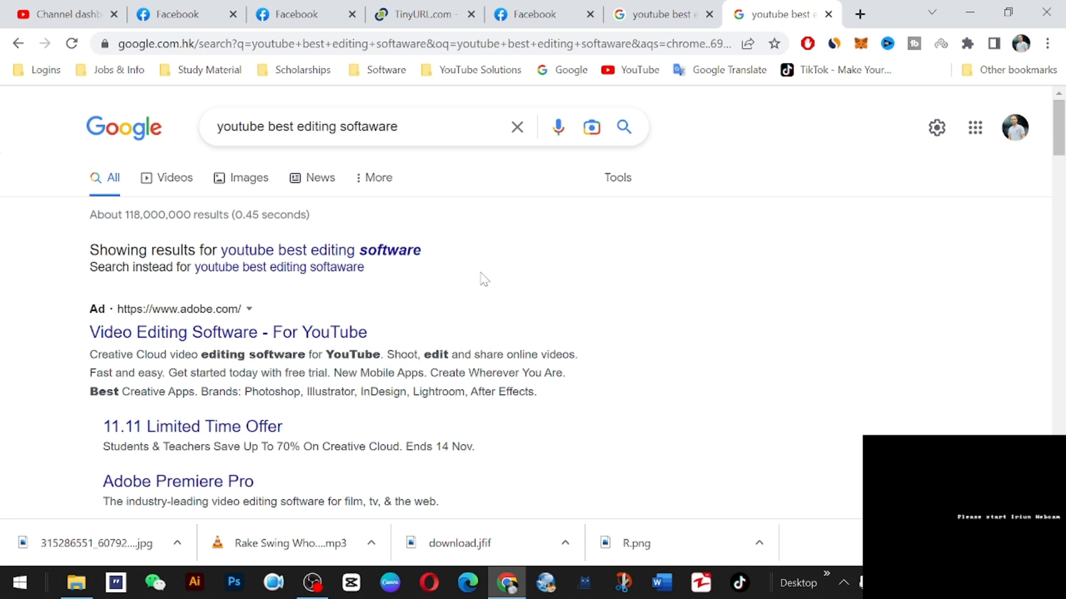